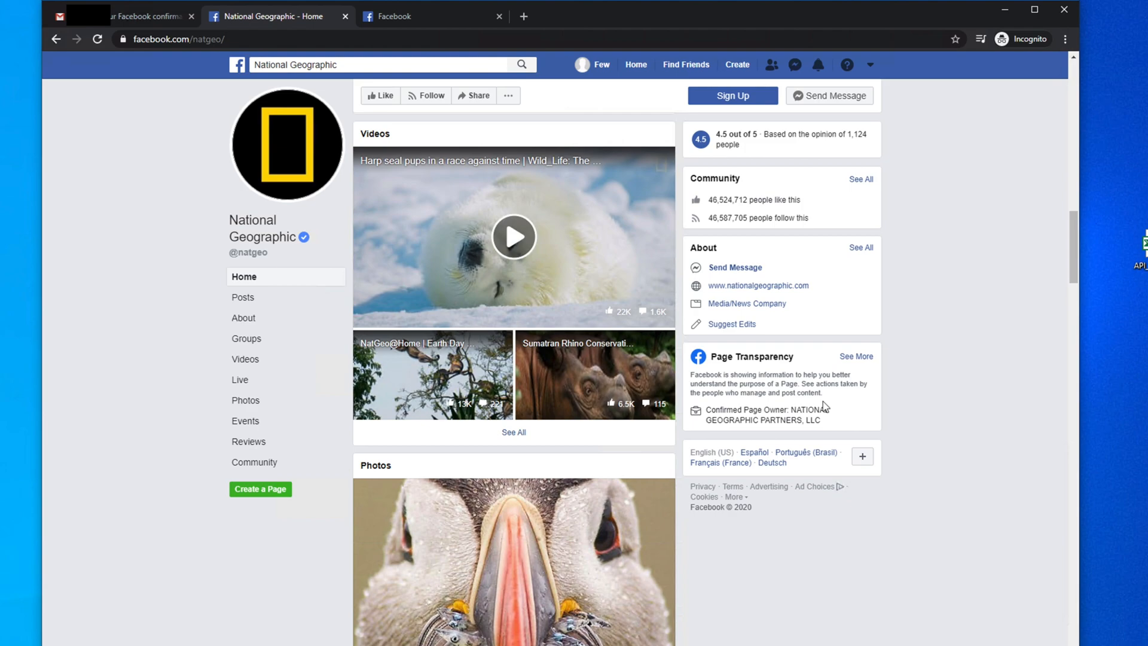
{"action": "mouse_move", "coordinate": [381, 374]}
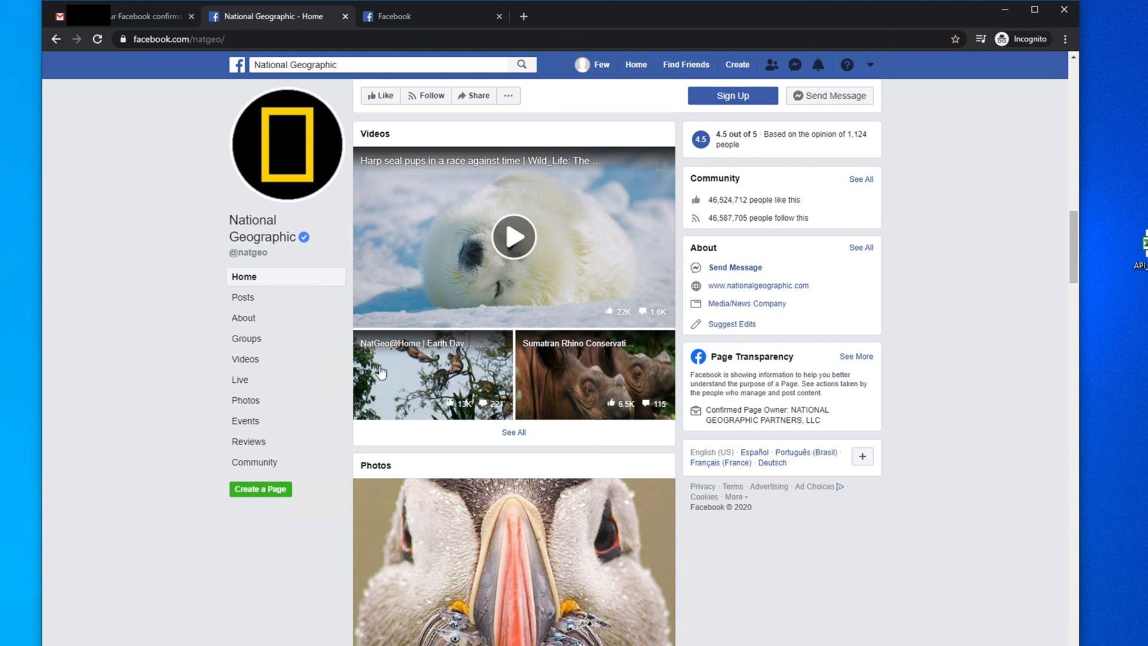
{"action": "mouse_move", "coordinate": [300, 165]}
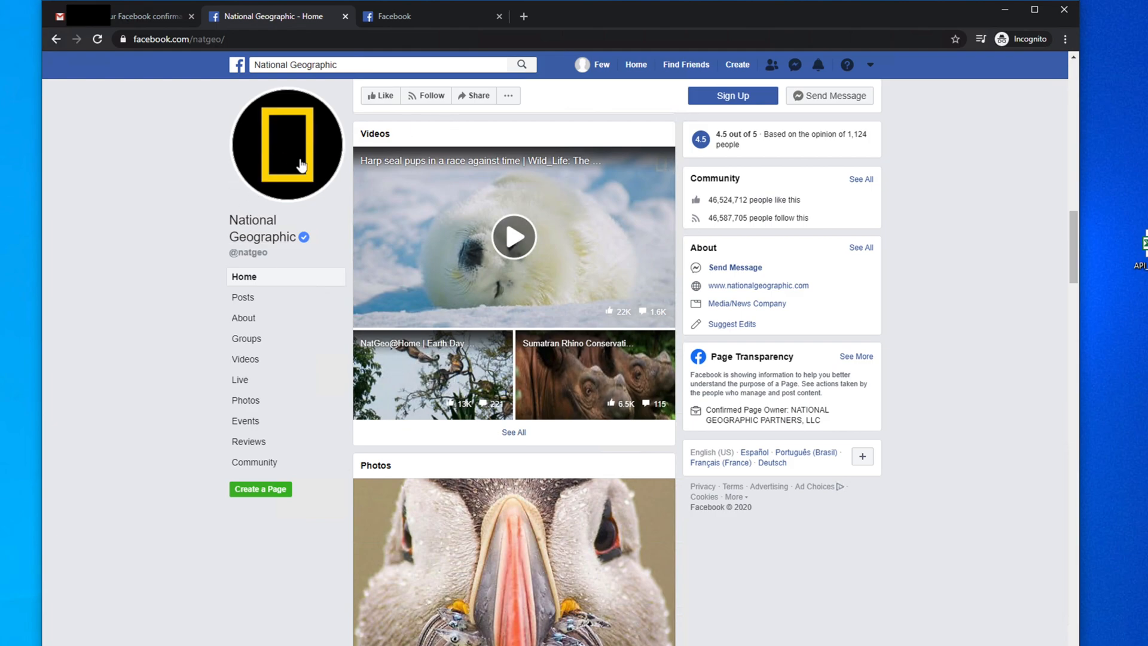
{"action": "mouse_move", "coordinate": [541, 293]}
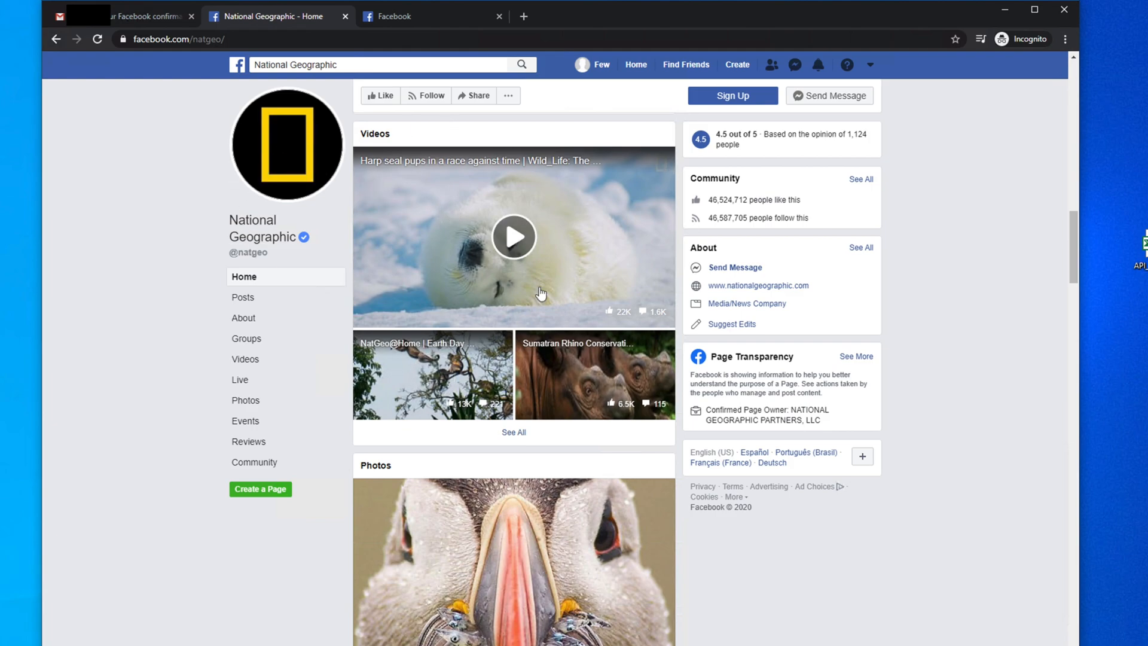
- Play the National Geographic harp seal pups video and reveal its video URL for copying
{"action": "left_click", "coordinate": [514, 236]}
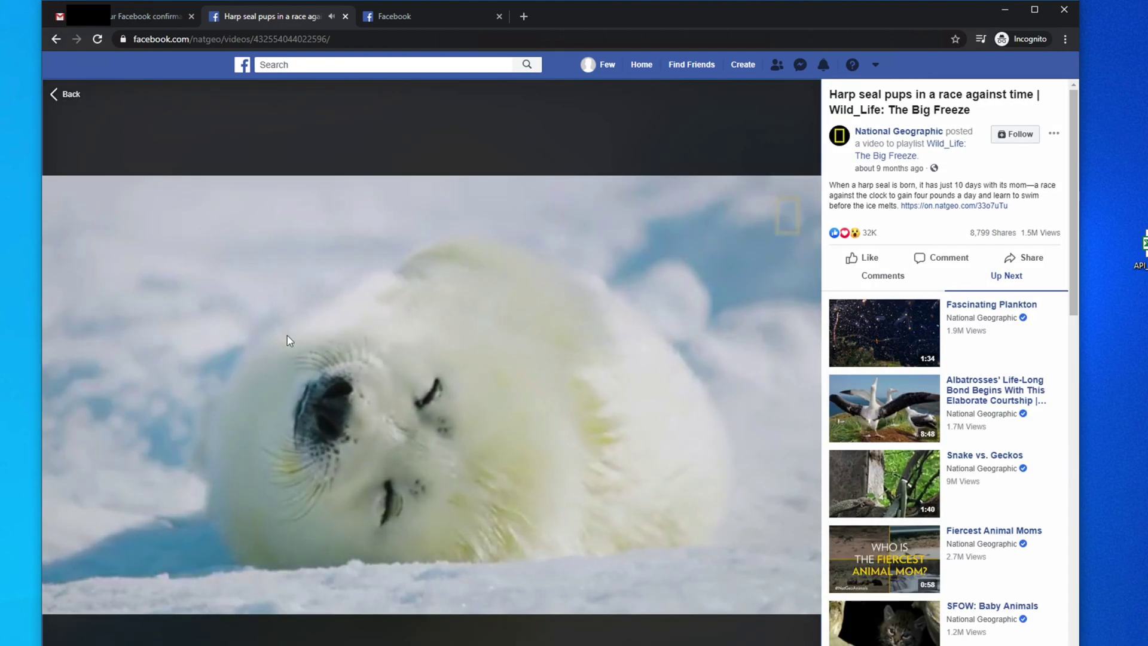
{"action": "mouse_move", "coordinate": [400, 369]}
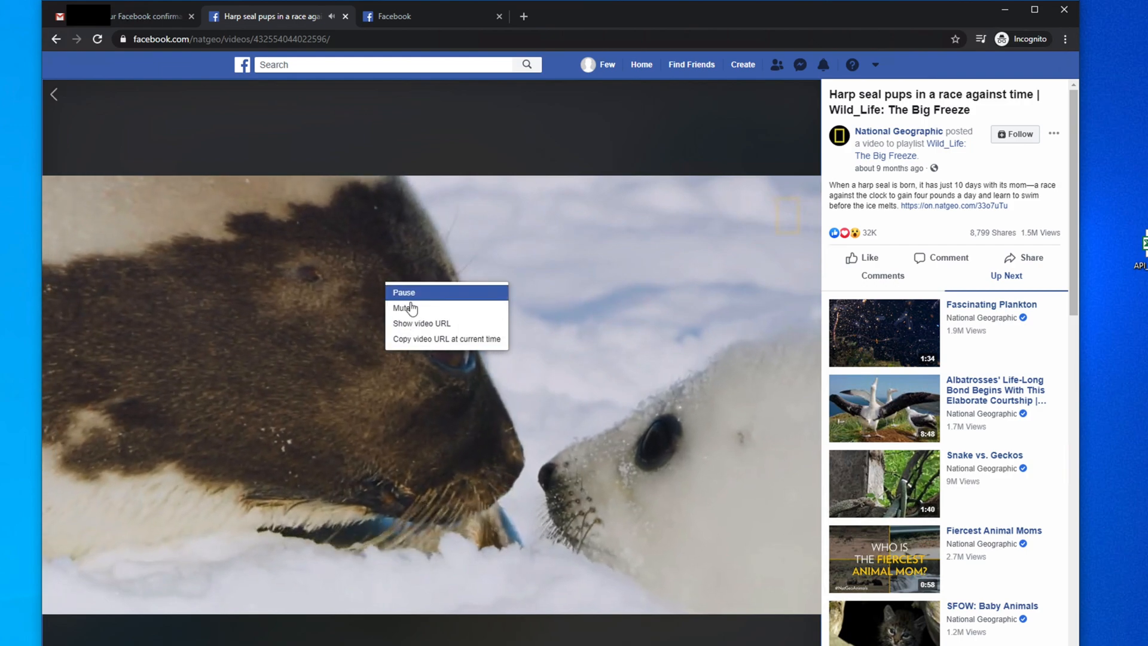
{"action": "mouse_move", "coordinate": [413, 308]}
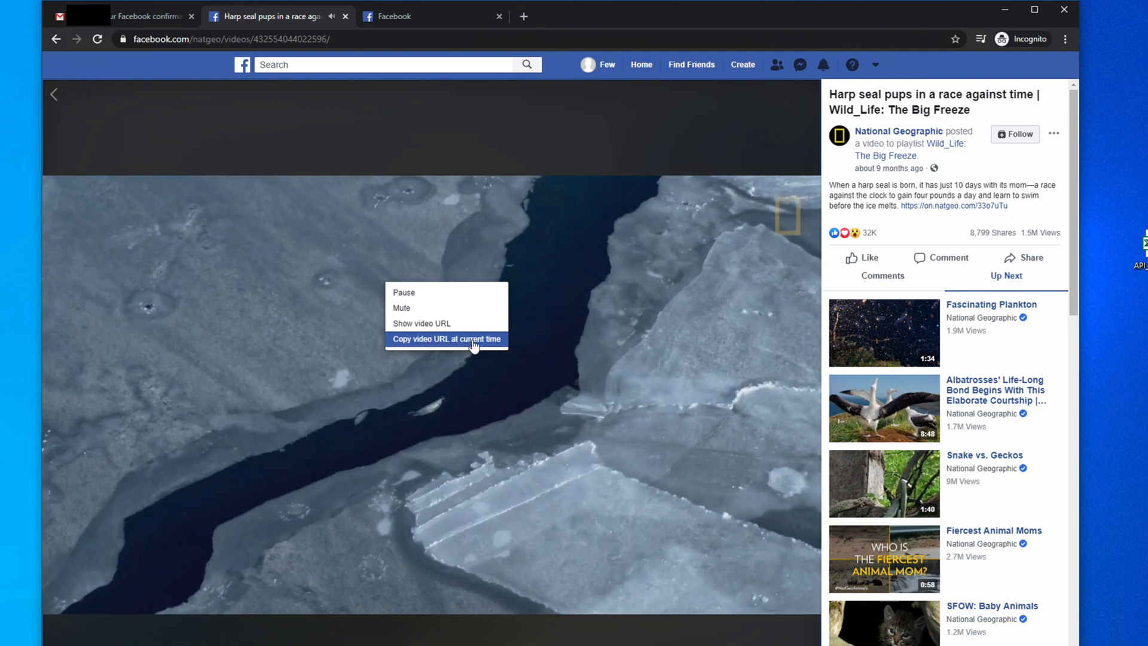
{"action": "mouse_move", "coordinate": [440, 323]}
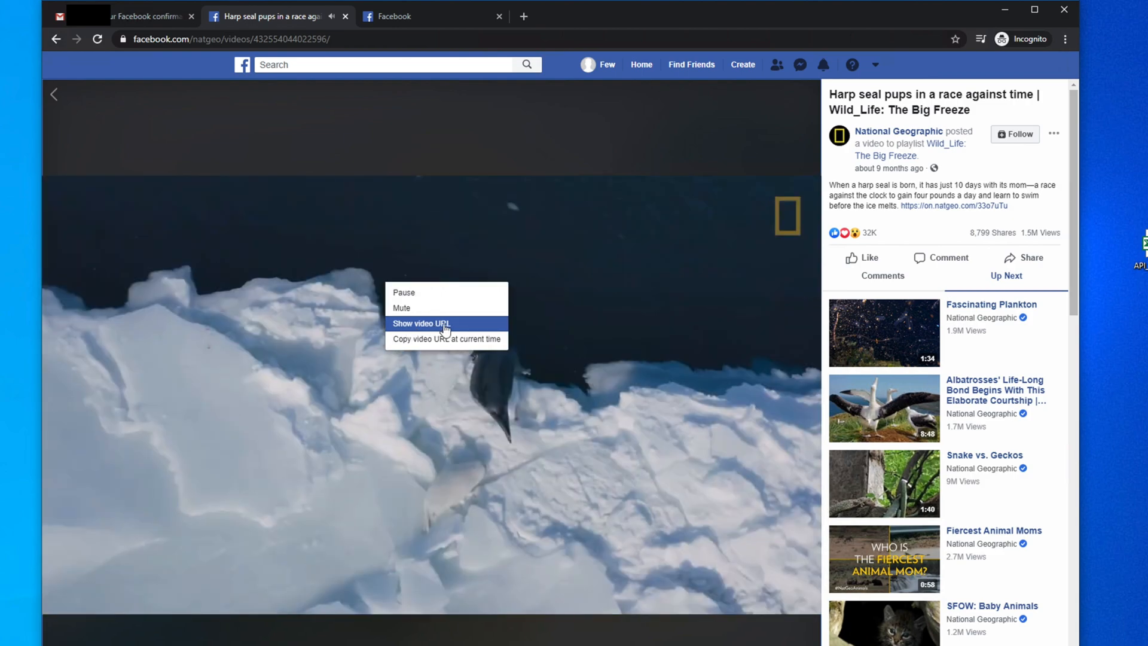
{"action": "left_click", "coordinate": [422, 323]}
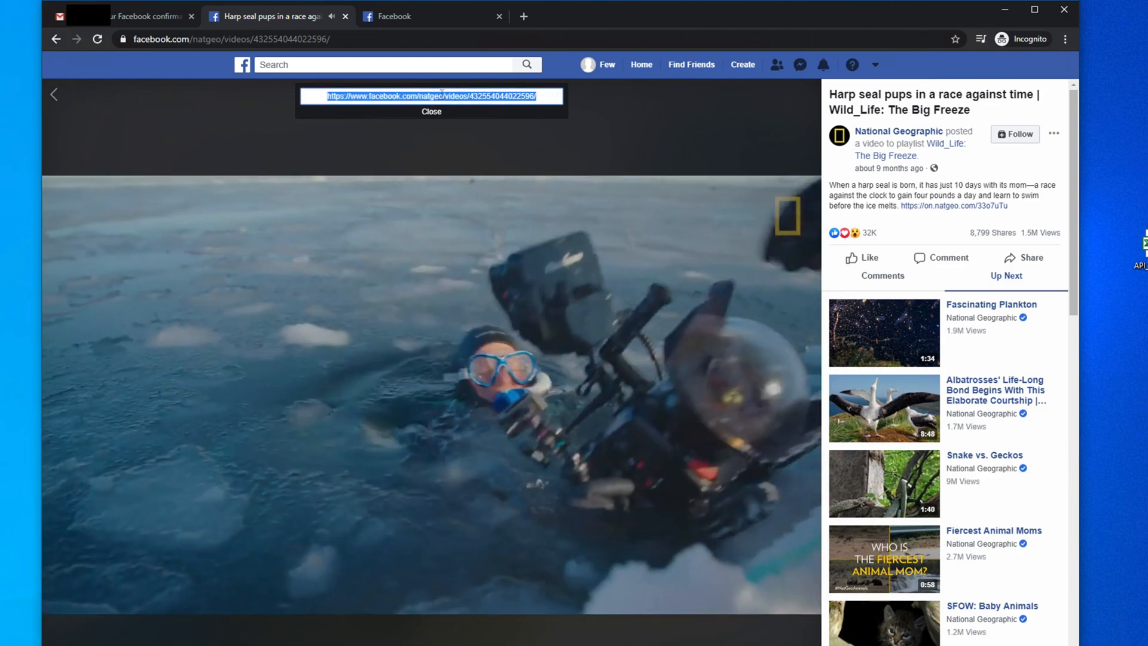
{"action": "right_click", "coordinate": [443, 96]}
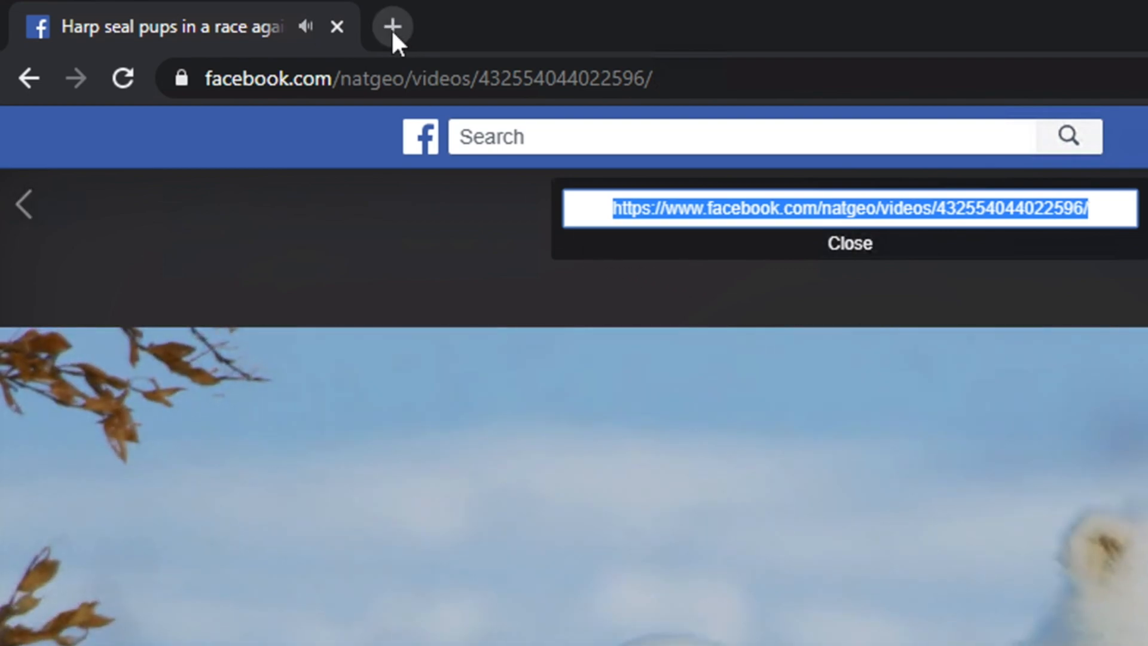
- Paste the video address into a new tab and rewrite 'www' to 'm' for m.facebook.com
{"action": "left_click", "coordinate": [392, 26]}
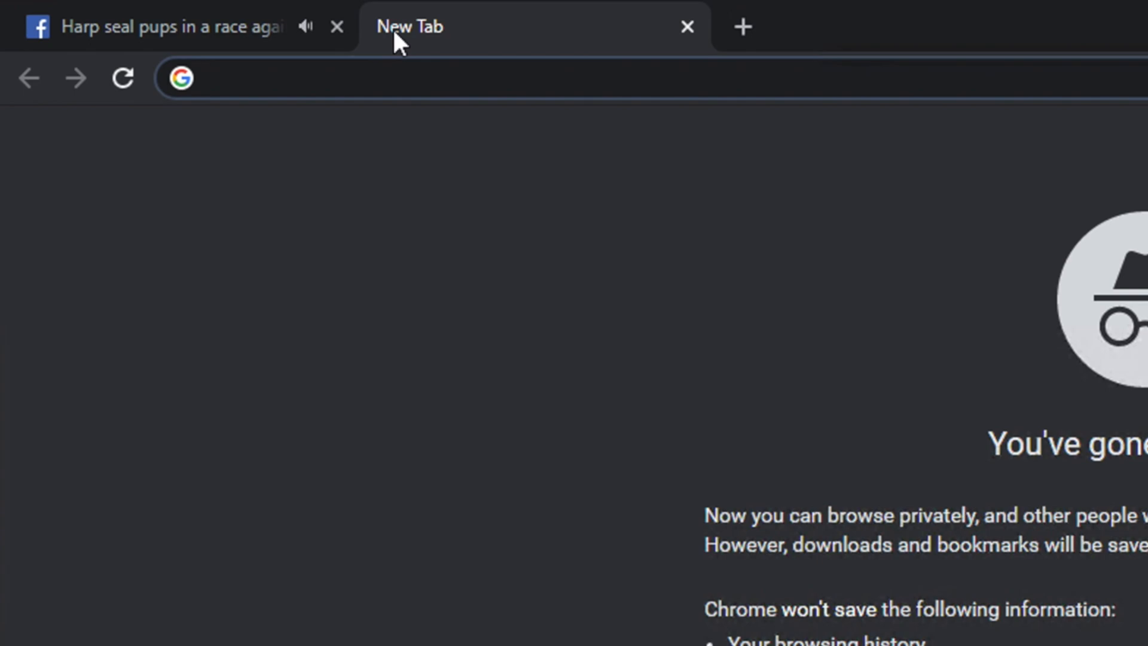
{"action": "left_click", "coordinate": [366, 78]}
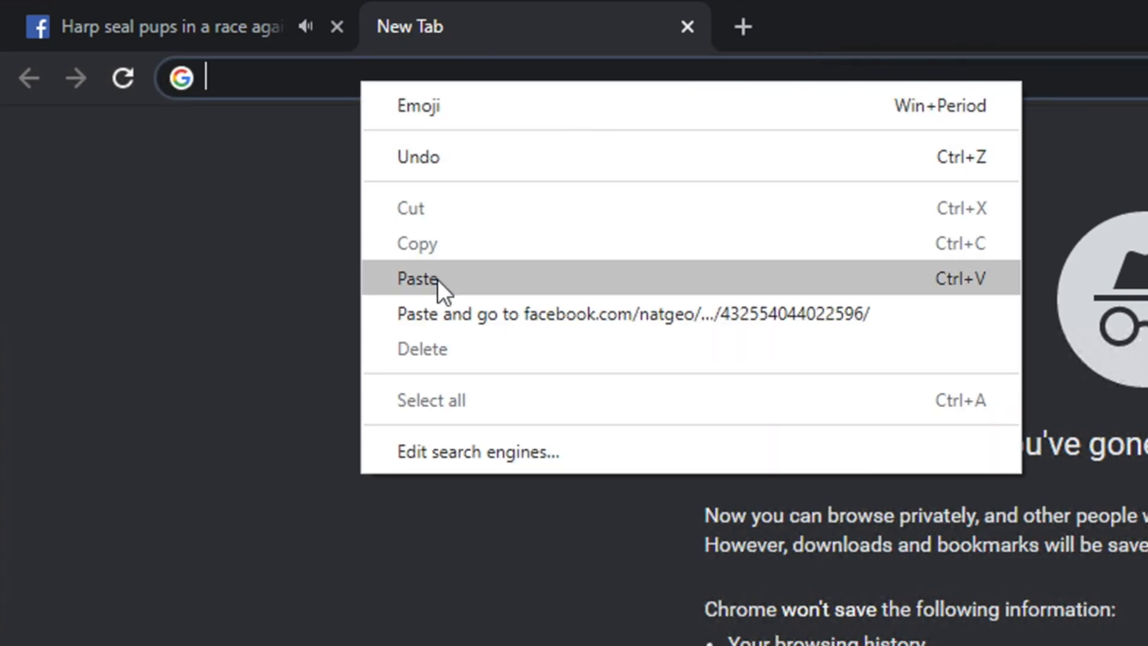
{"action": "left_click", "coordinate": [418, 279]}
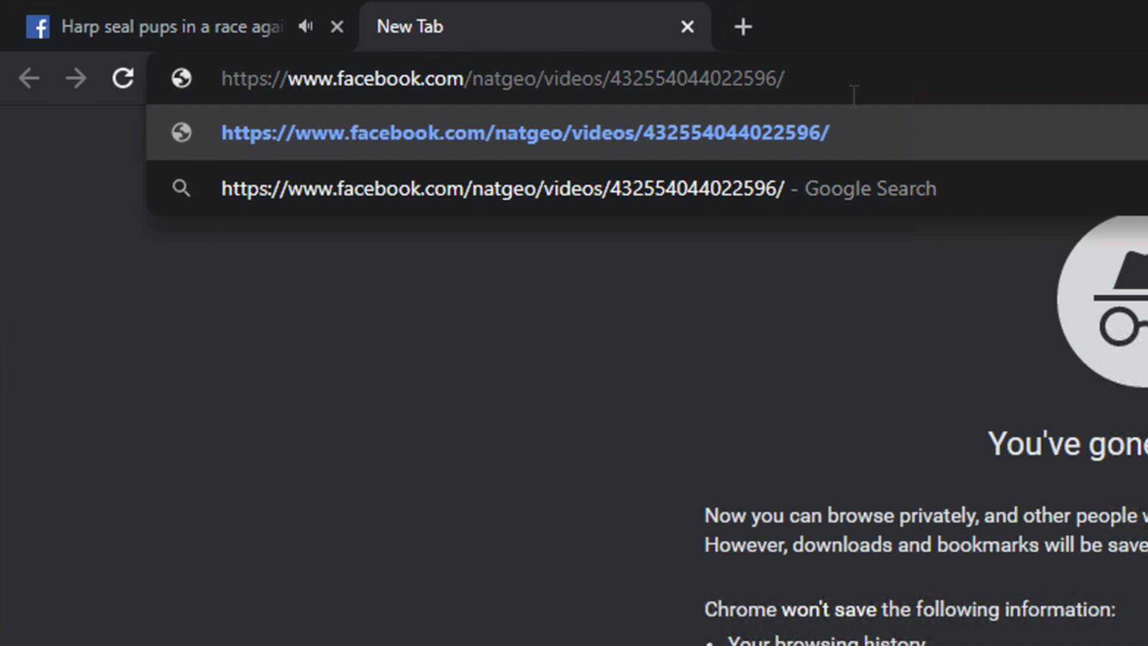
{"action": "mouse_move", "coordinate": [447, 90]}
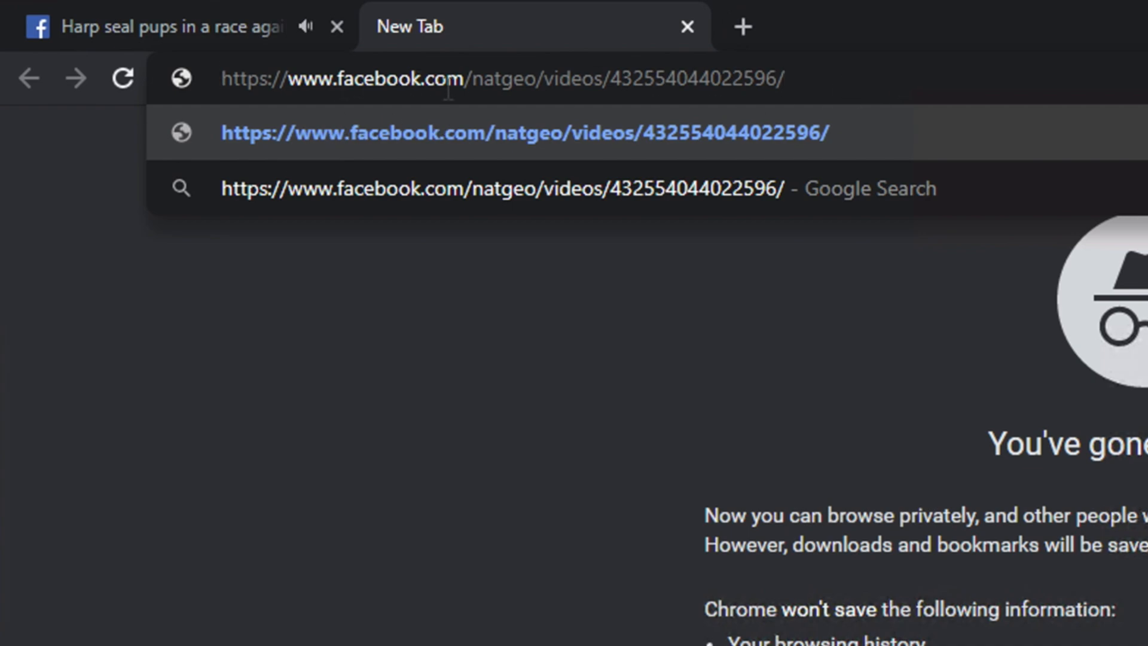
{"action": "double_click", "coordinate": [245, 79]}
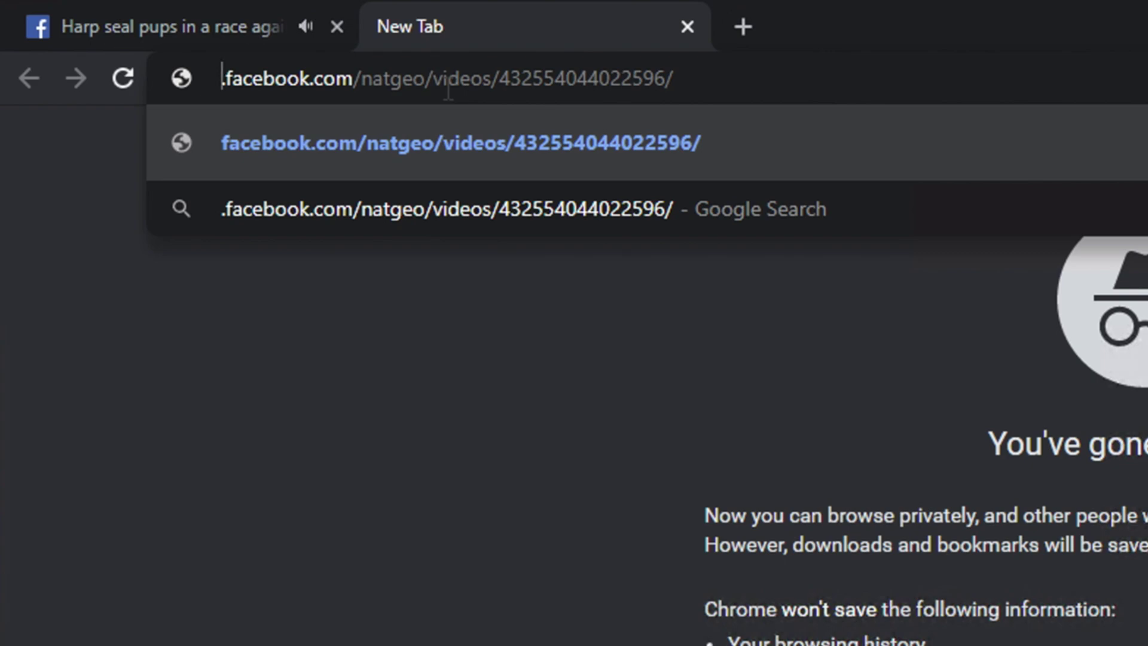
{"action": "type", "text": "m"}
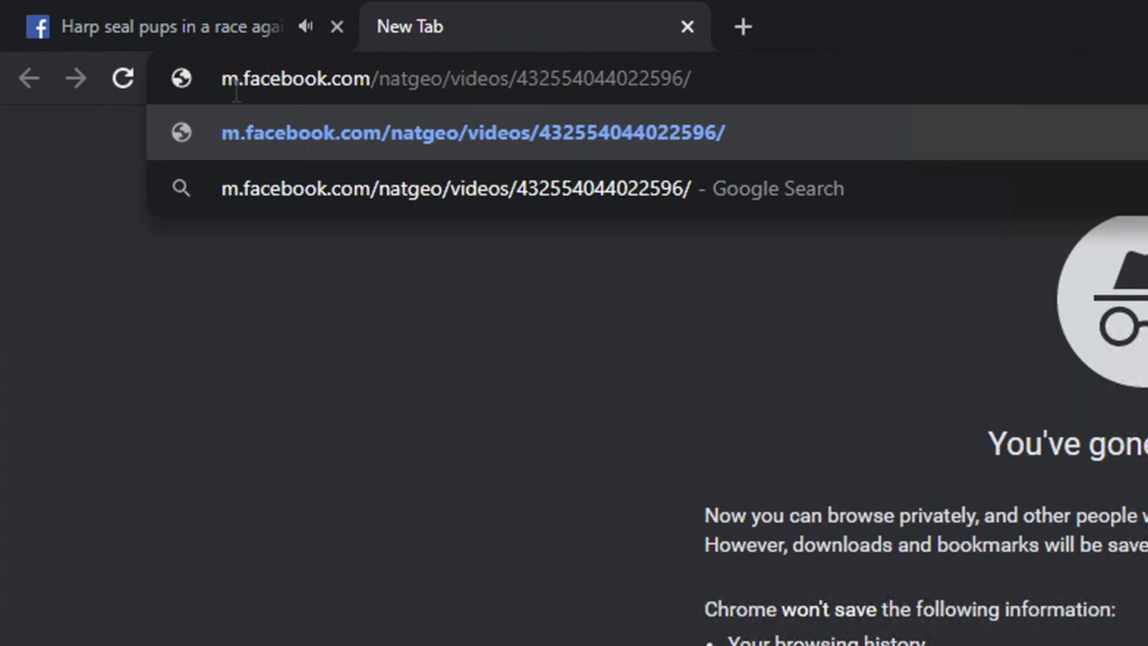
{"action": "mouse_move", "coordinate": [241, 113]}
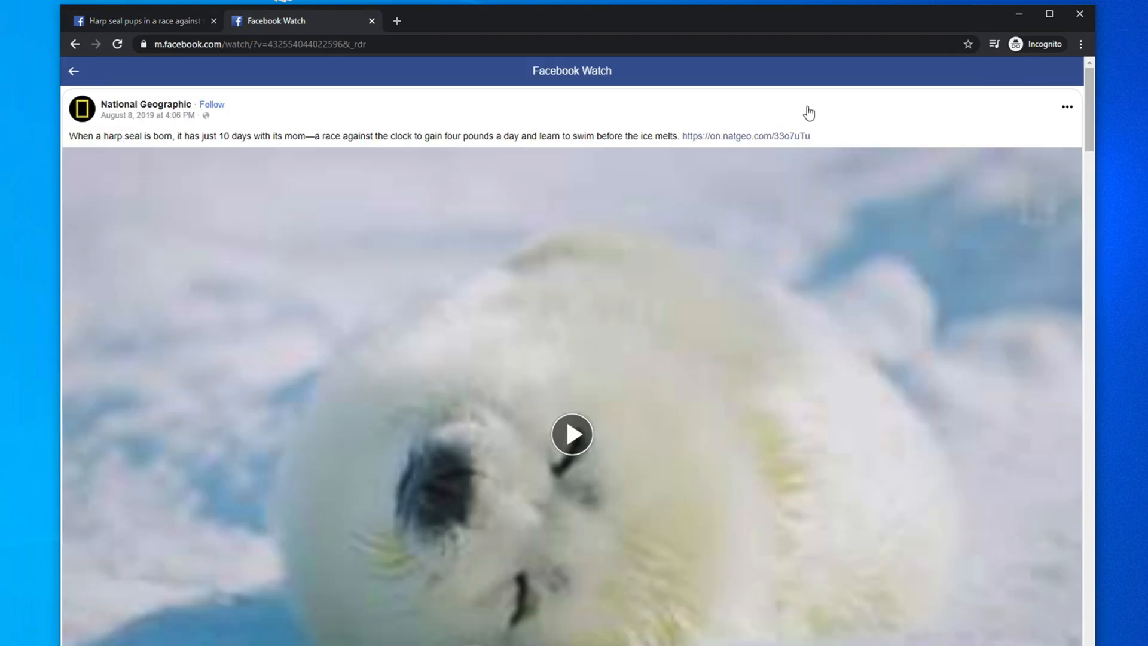
{"action": "mouse_move", "coordinate": [507, 438]}
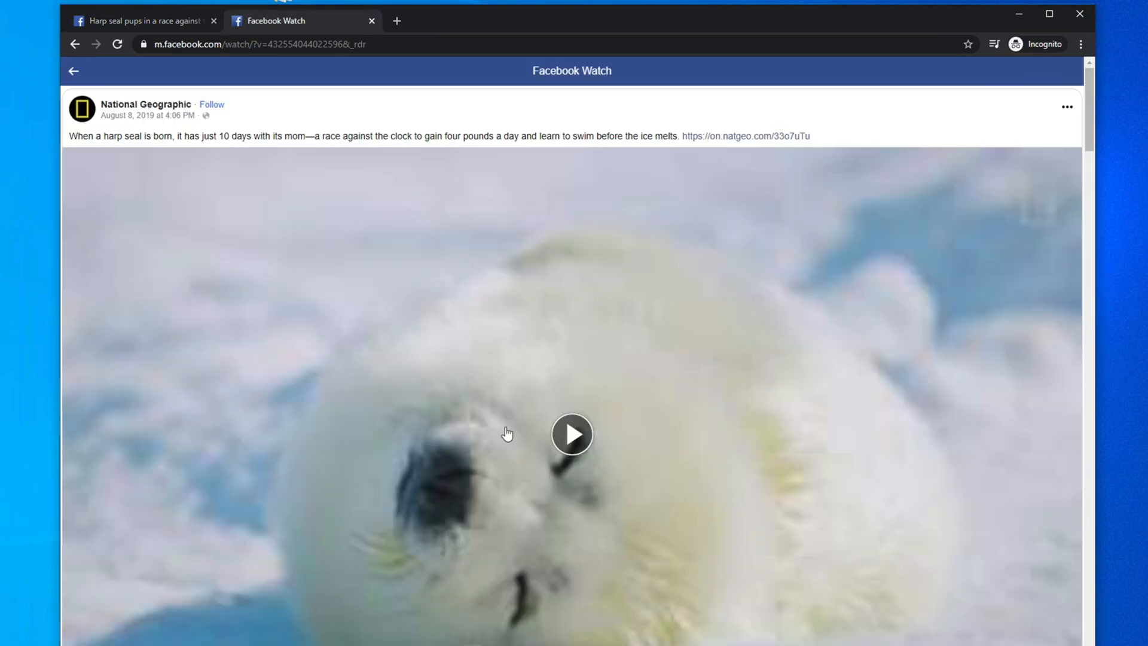
{"action": "mouse_move", "coordinate": [526, 114]}
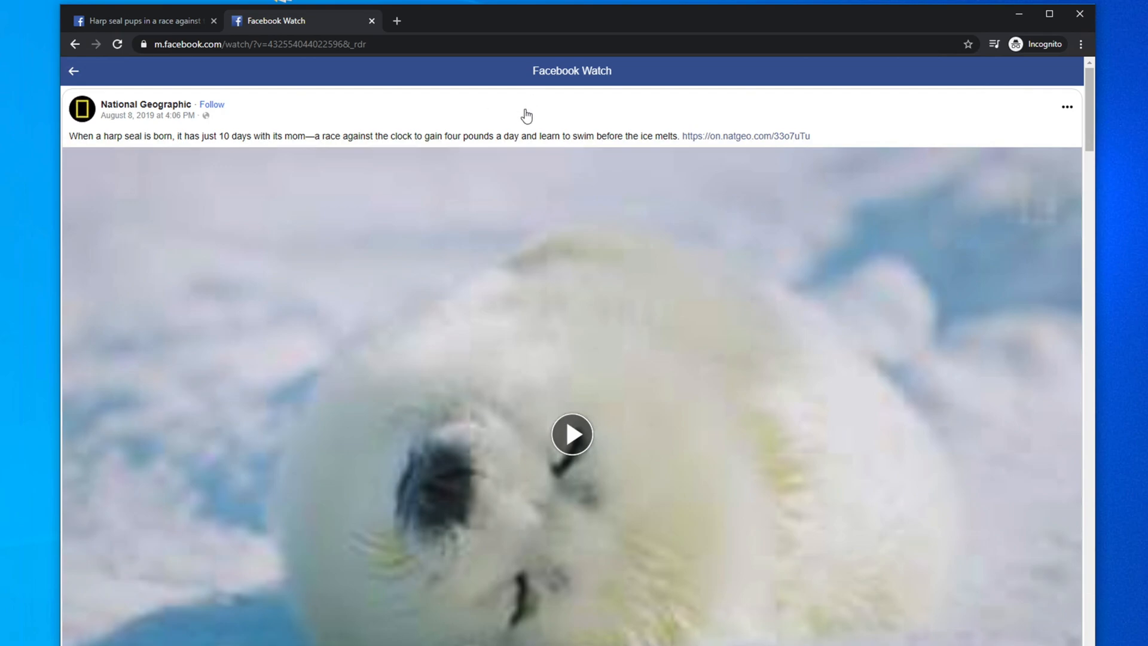
{"action": "right_click", "coordinate": [526, 114]}
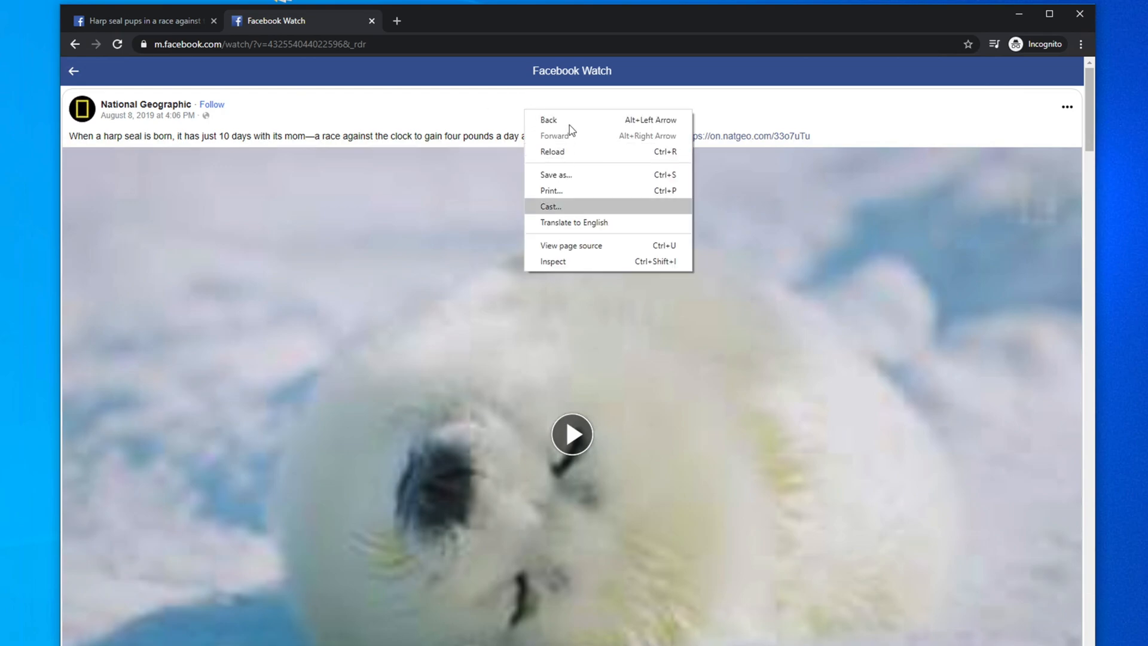
{"action": "mouse_move", "coordinate": [486, 145]}
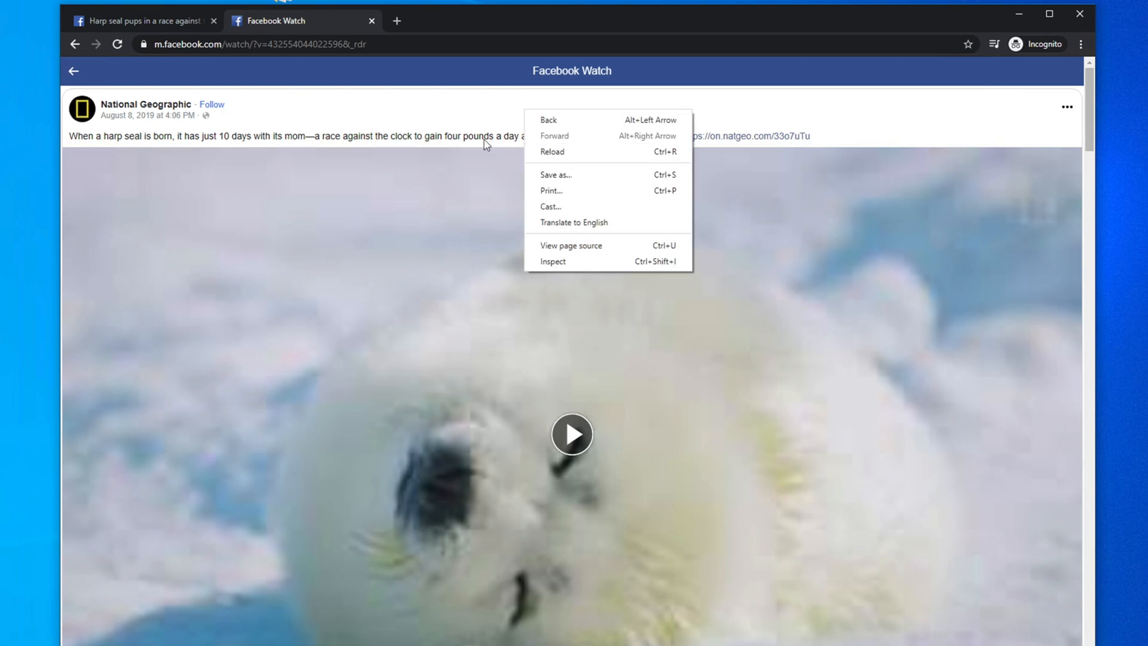
{"action": "left_click", "coordinate": [574, 262]}
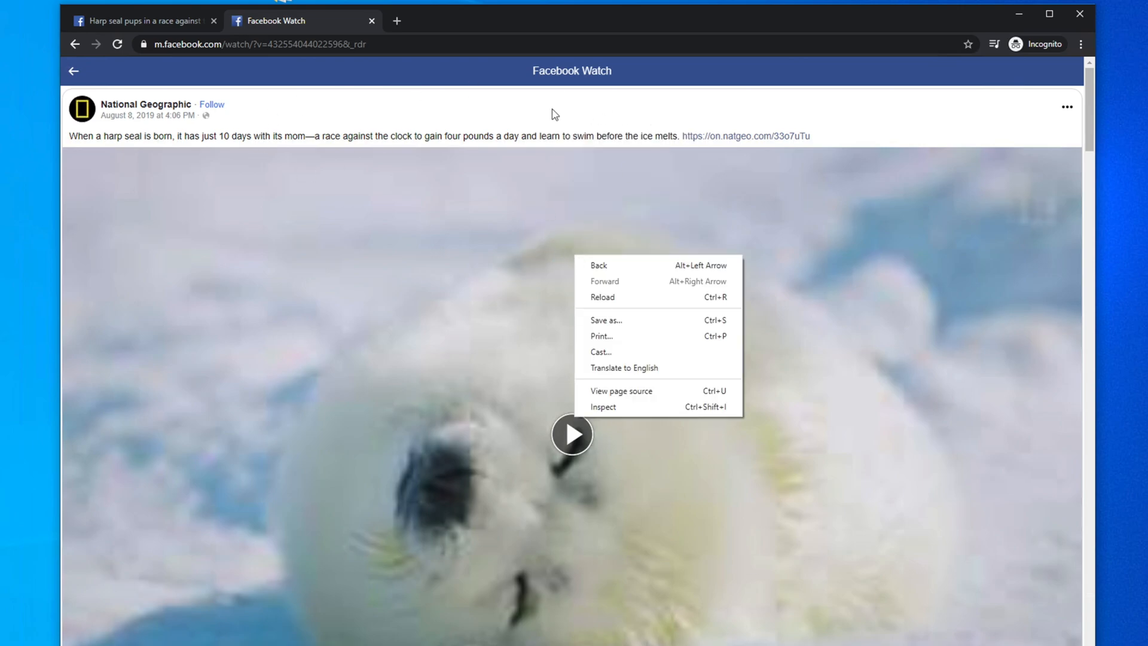
{"action": "left_click", "coordinate": [560, 116]}
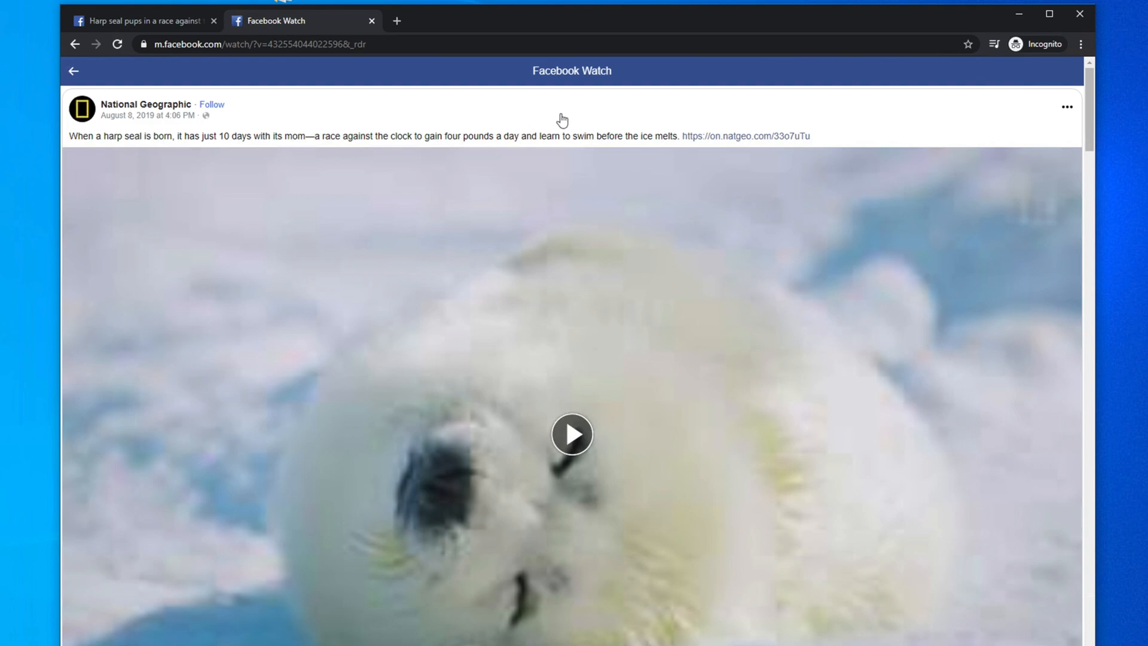
{"action": "mouse_move", "coordinate": [745, 135]}
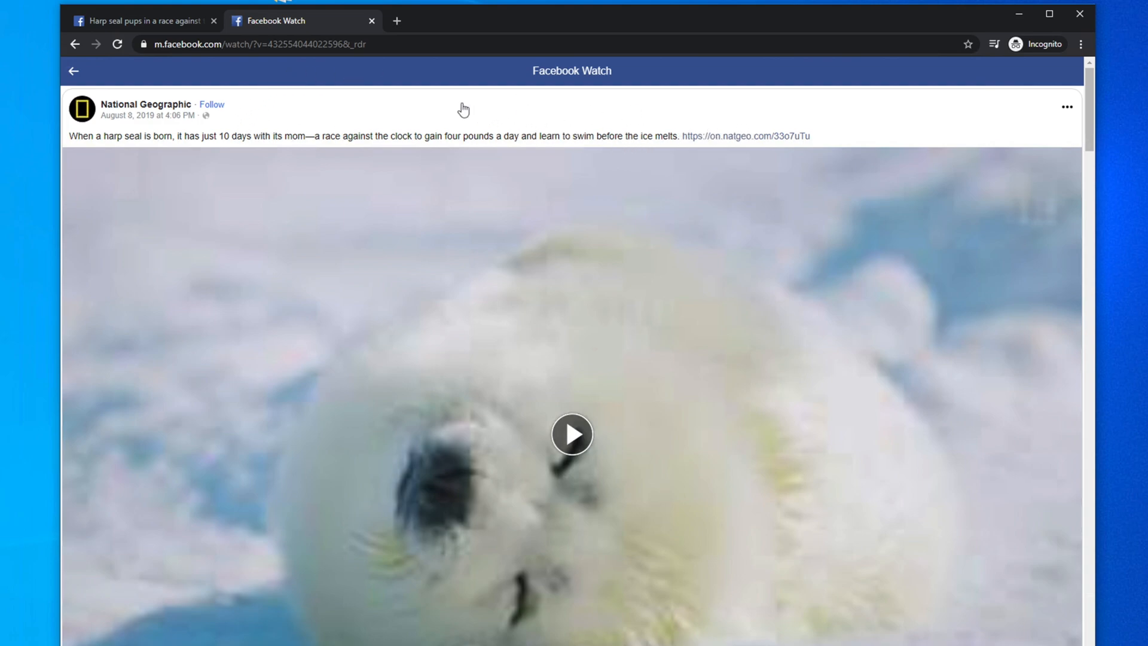
{"action": "right_click", "coordinate": [465, 109]}
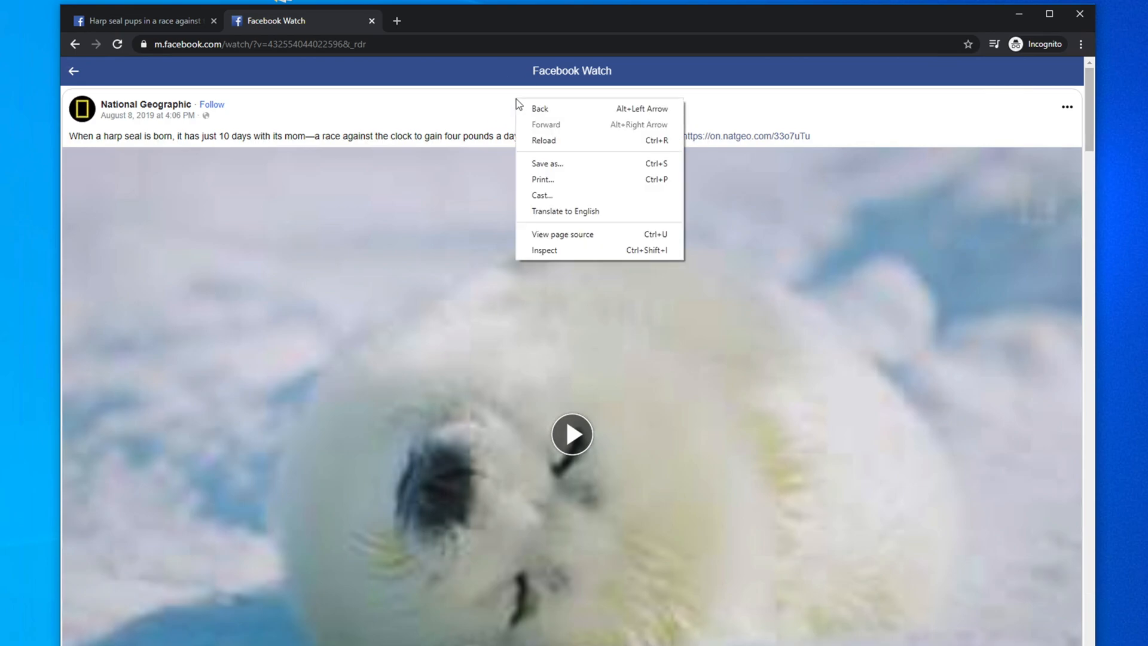
{"action": "mouse_move", "coordinate": [531, 252]}
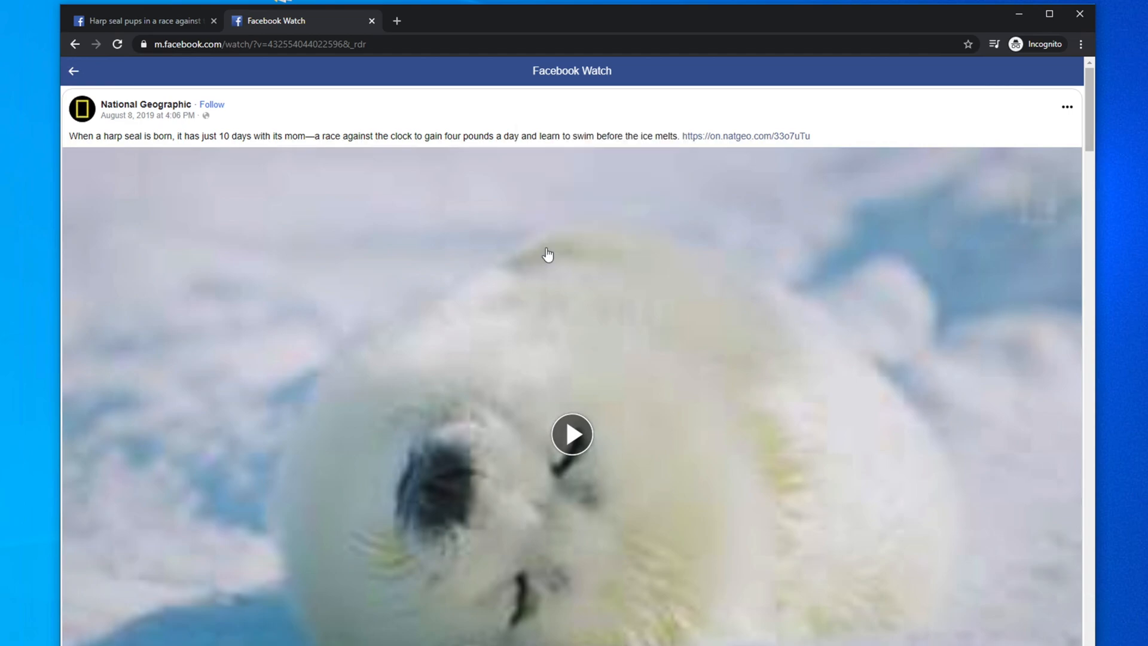
- Capture the playing seal video's mp4 request in the DevTools Network log and bring up its options
{"action": "key", "text": "F12"}
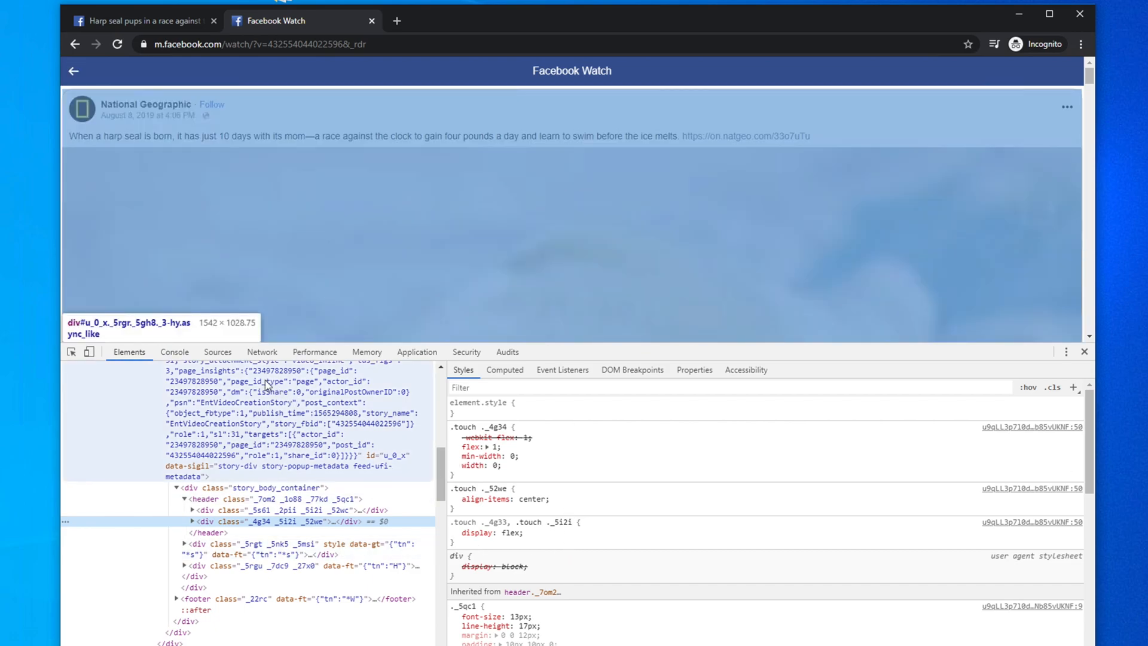
{"action": "left_click", "coordinate": [262, 352]}
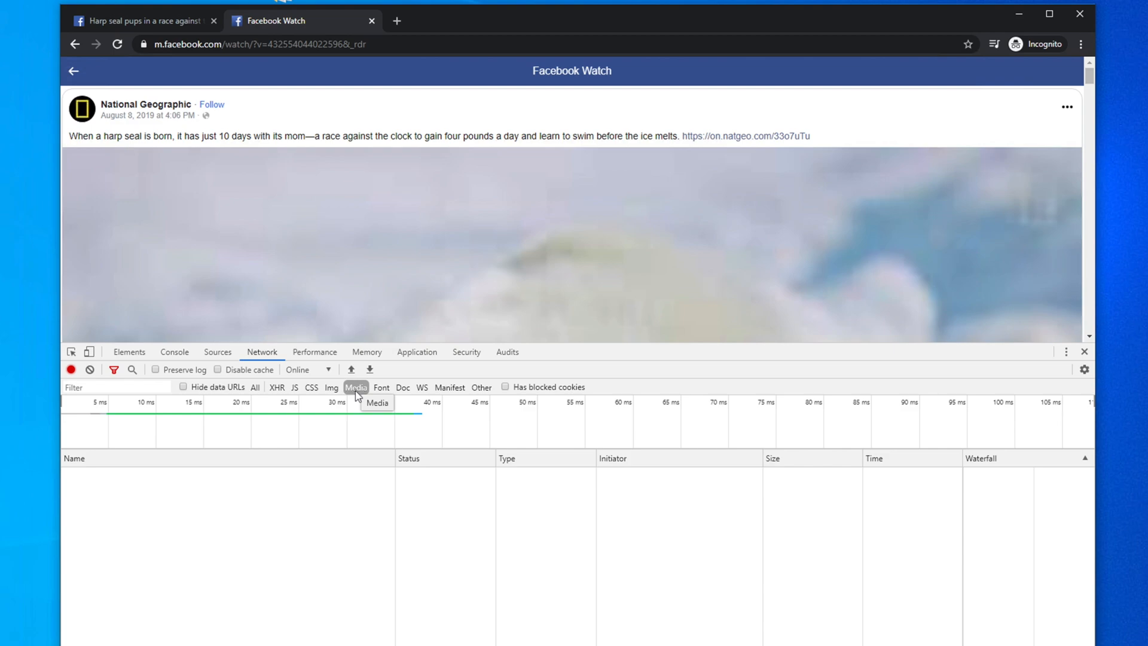
{"action": "scroll", "scroll_direction": "down", "scroll_amount": 3}
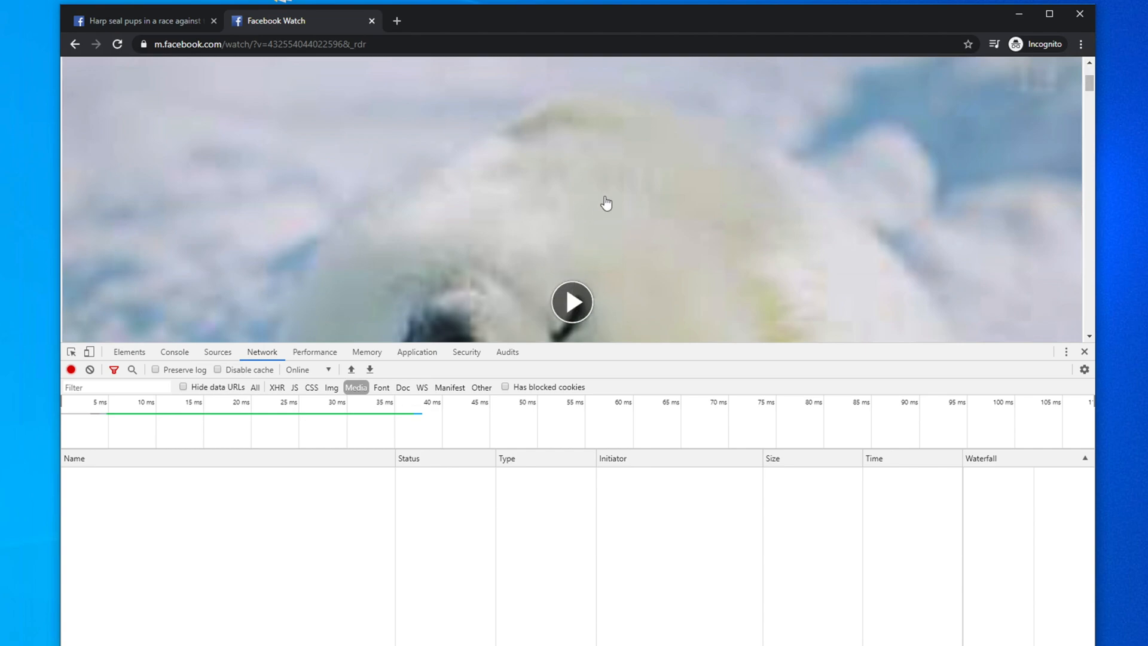
{"action": "left_click", "coordinate": [572, 302]}
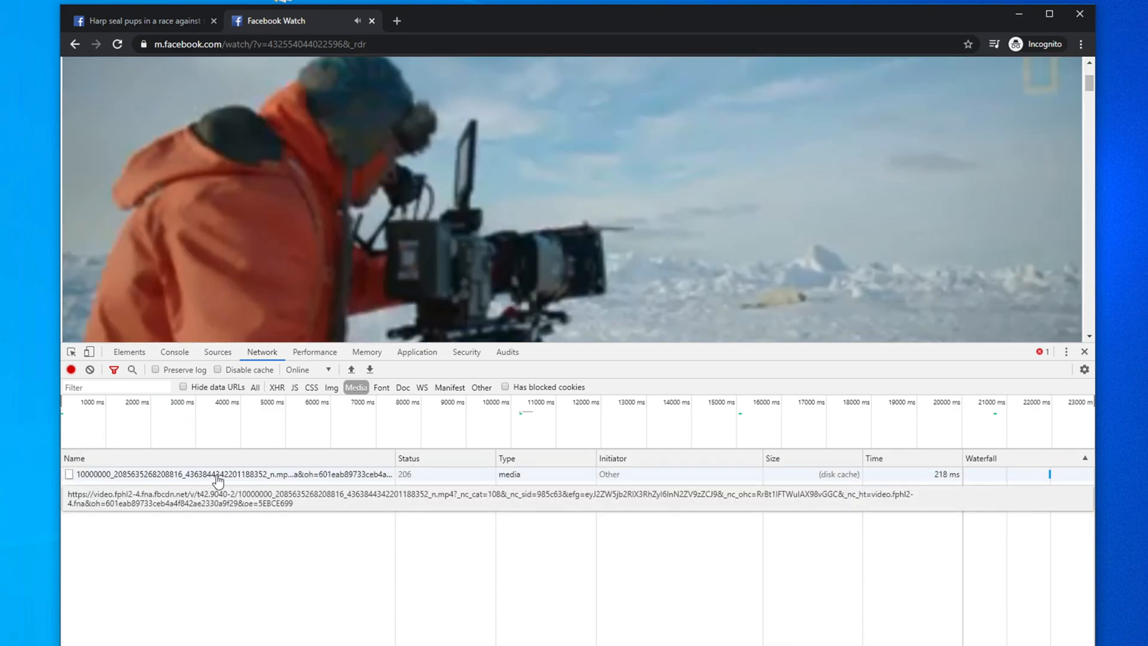
{"action": "right_click", "coordinate": [215, 474]}
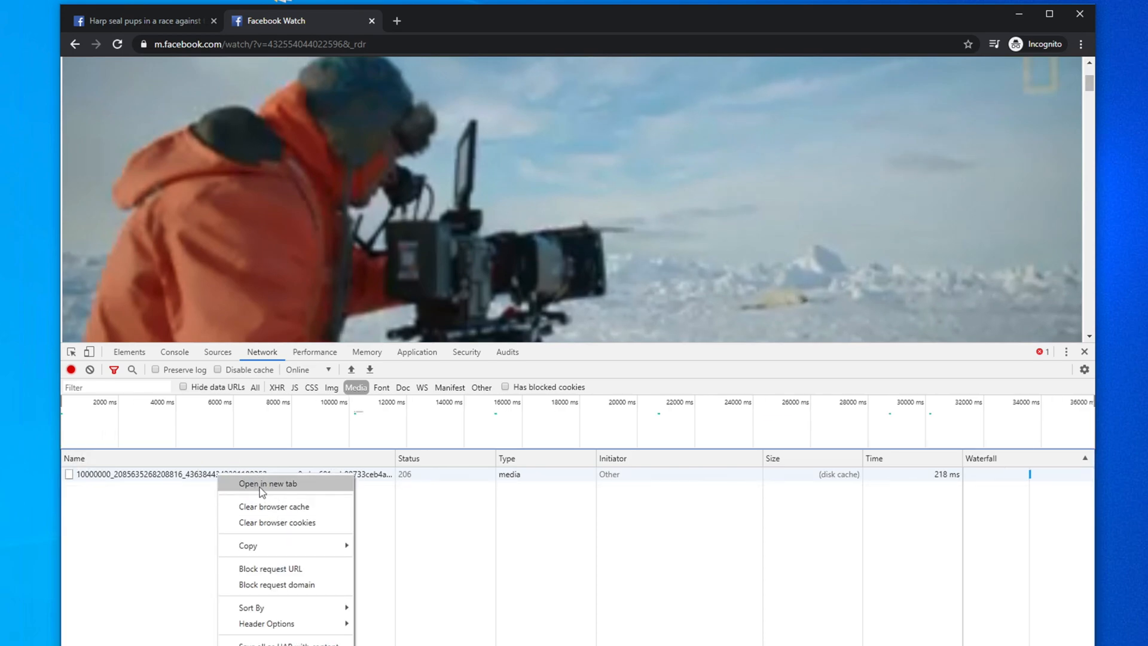
{"action": "mouse_move", "coordinate": [285, 490]}
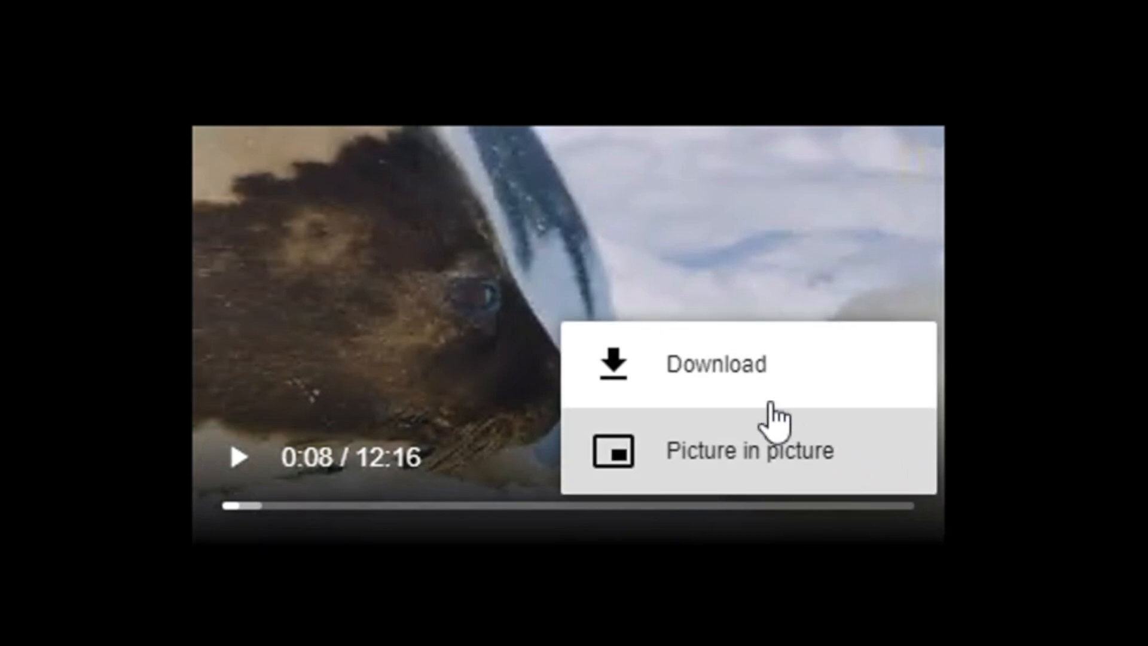
{"action": "mouse_move", "coordinate": [802, 376]}
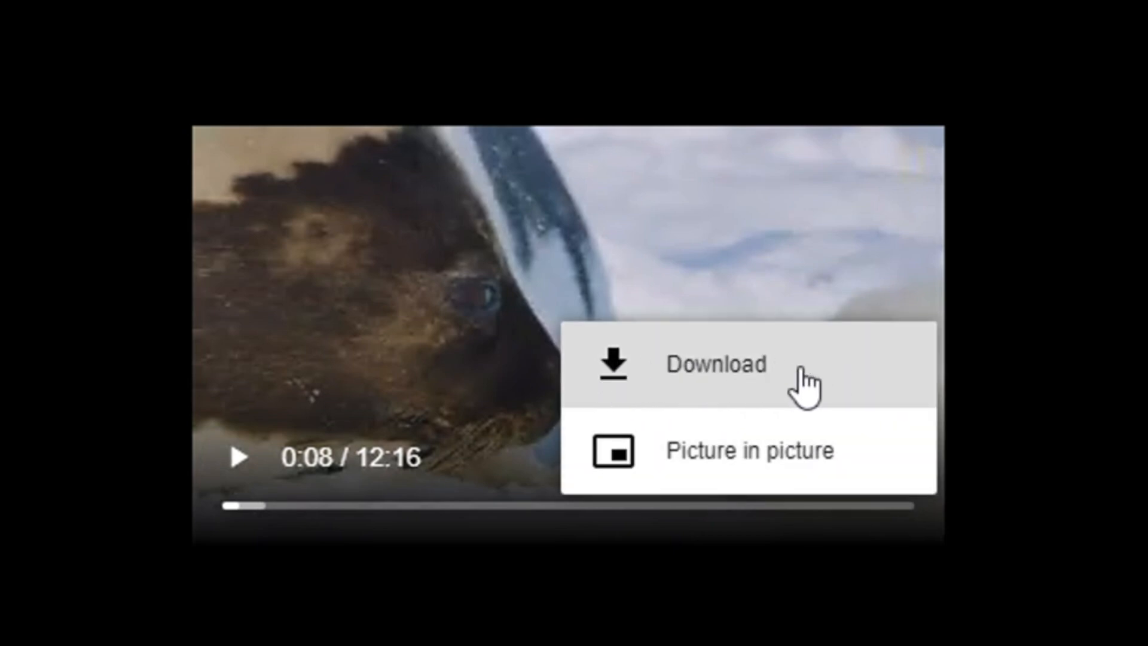
- Download the seal video as an mp4 from the raw video player's menu
{"action": "left_click", "coordinate": [715, 366]}
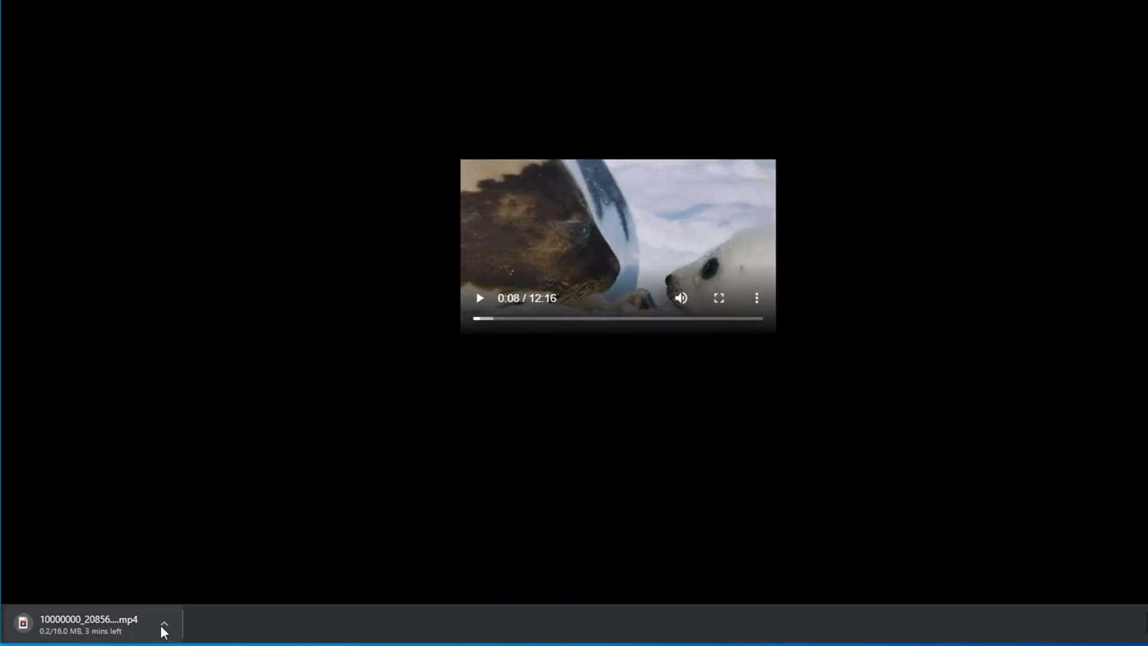
{"action": "mouse_move", "coordinate": [786, 350]}
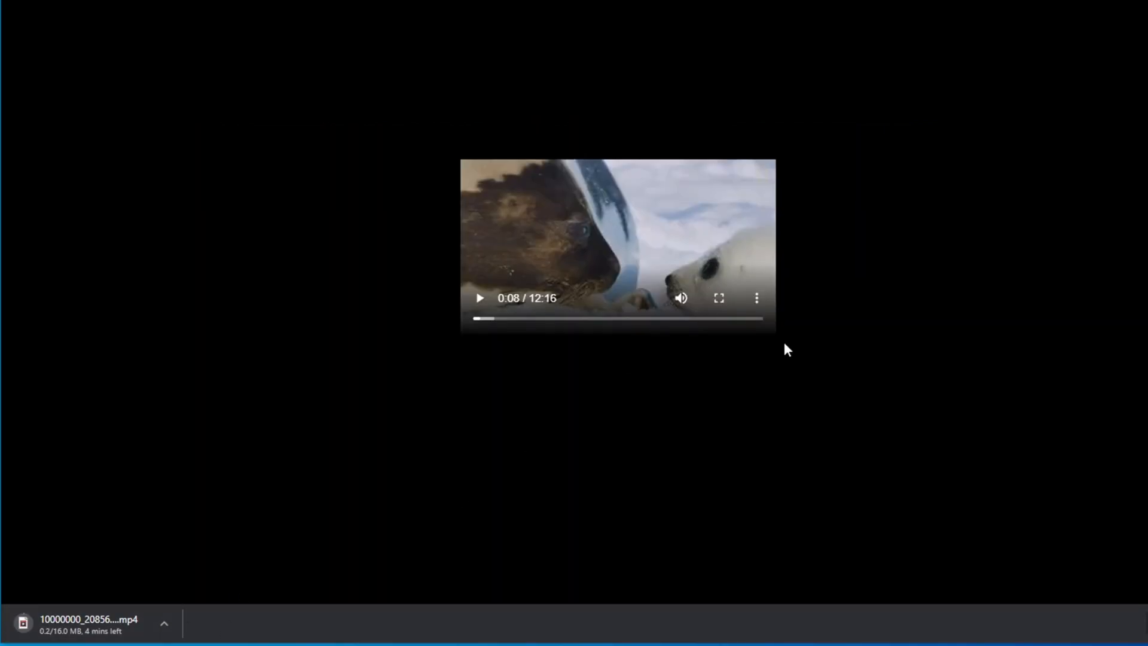
{"action": "mouse_move", "coordinate": [689, 345]}
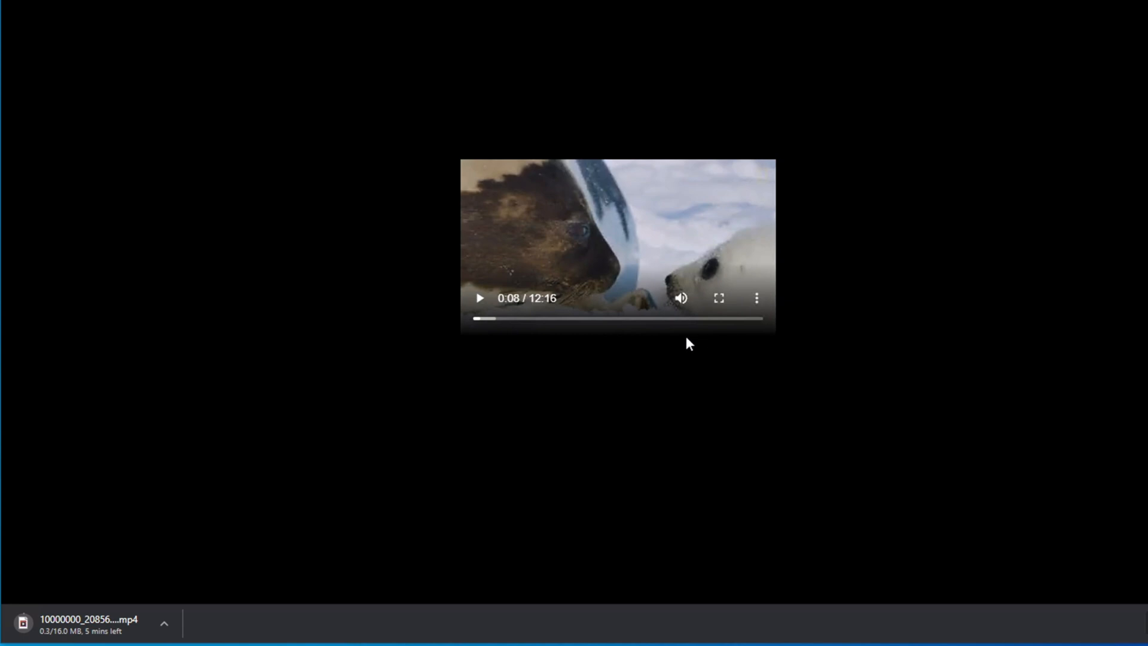